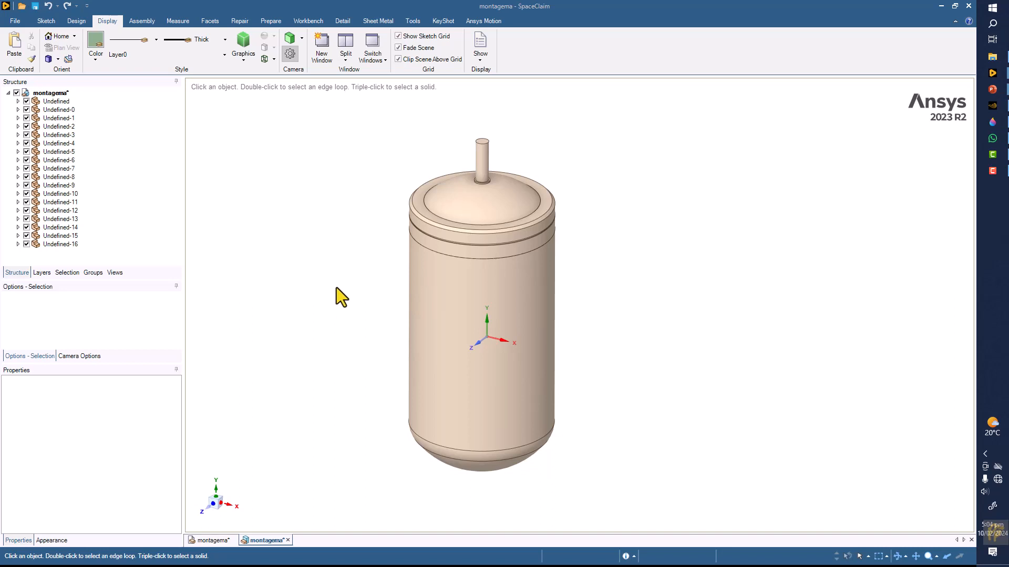
Hide the tank lid (Undefined-14), select the inner vessel wall, and switch documents.
{"action": "left_click", "coordinate": [450, 200]}
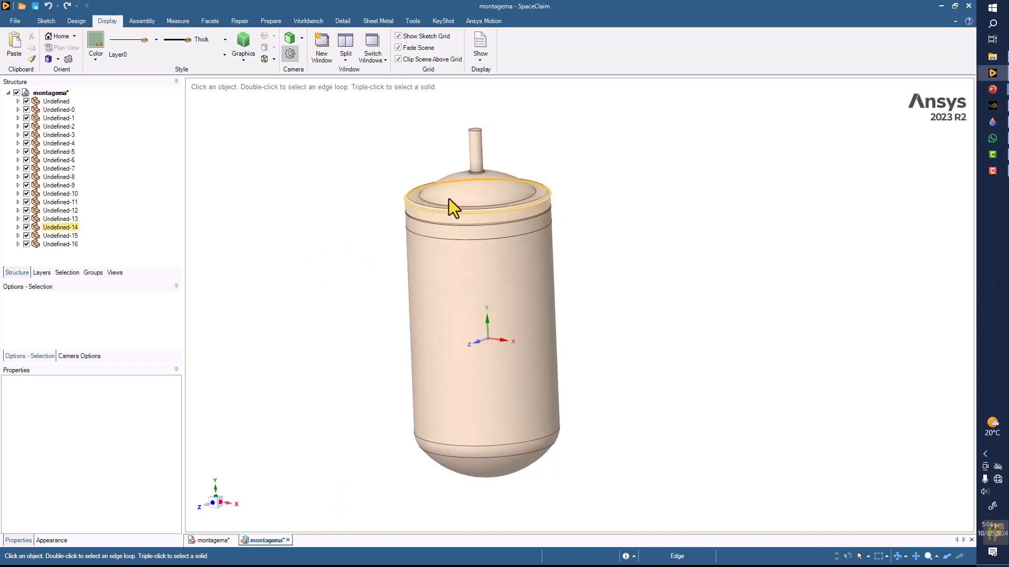
{"action": "left_click", "coordinate": [476, 193]}
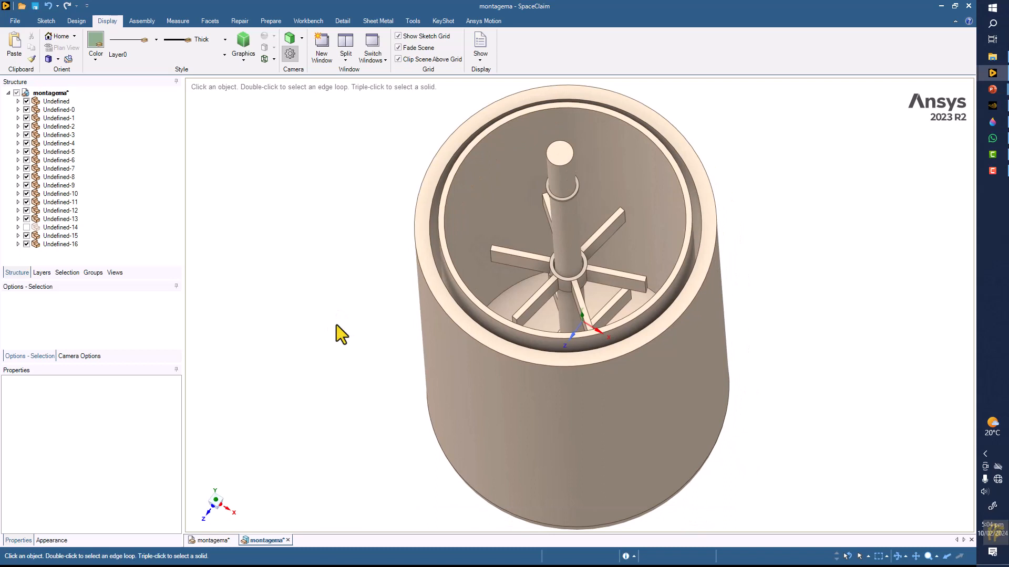
{"action": "mouse_move", "coordinate": [346, 334]}
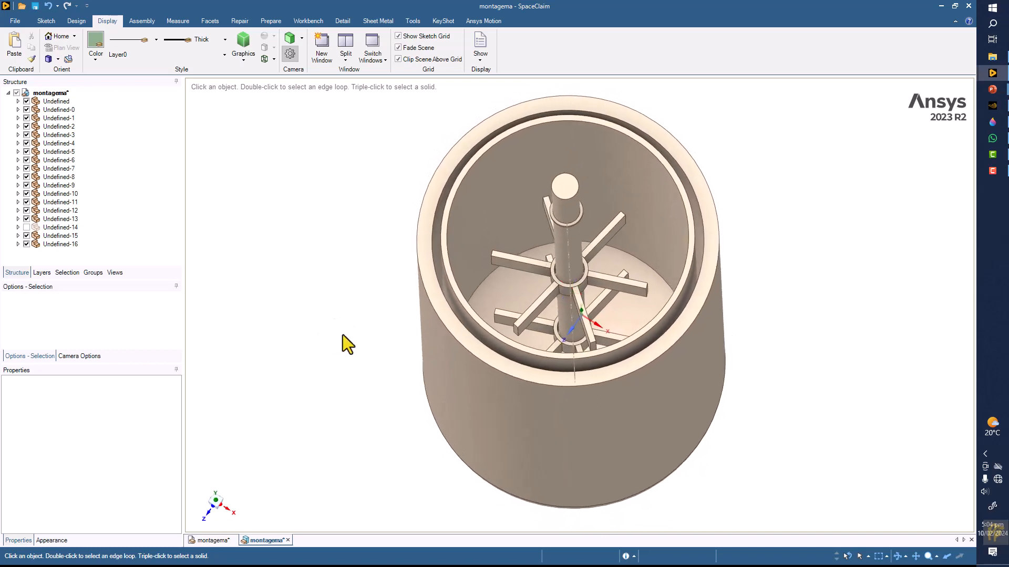
{"action": "left_click", "coordinate": [472, 238]}
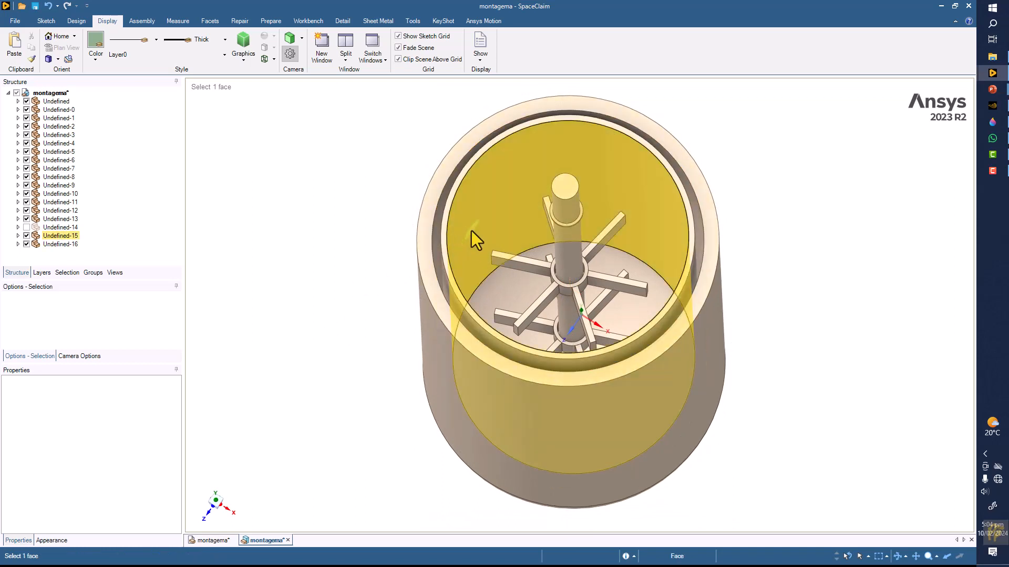
{"action": "mouse_move", "coordinate": [480, 250]}
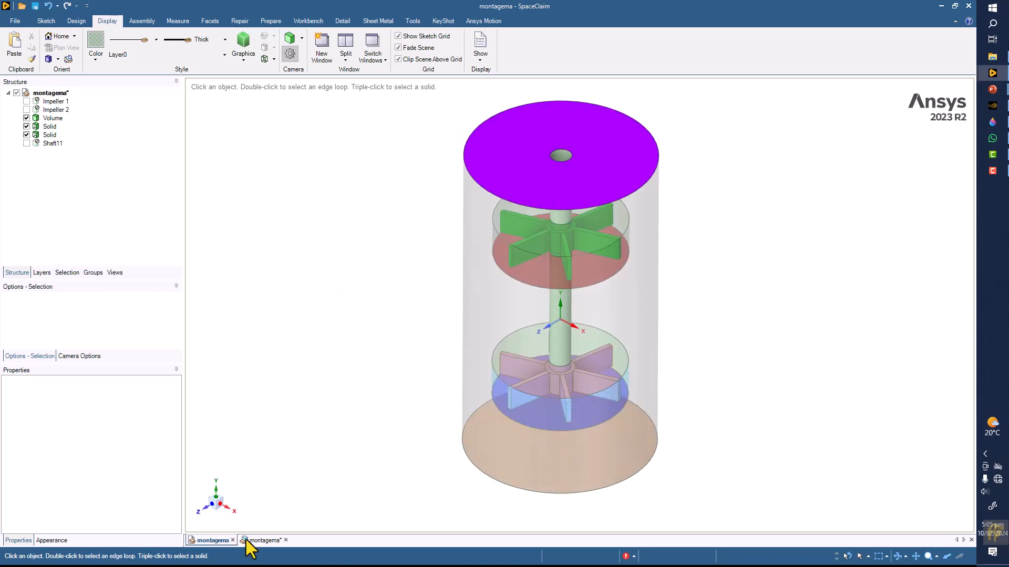
Return to the tank model, show the lid again, and add a vertical axis plane.
{"action": "left_click", "coordinate": [263, 540]}
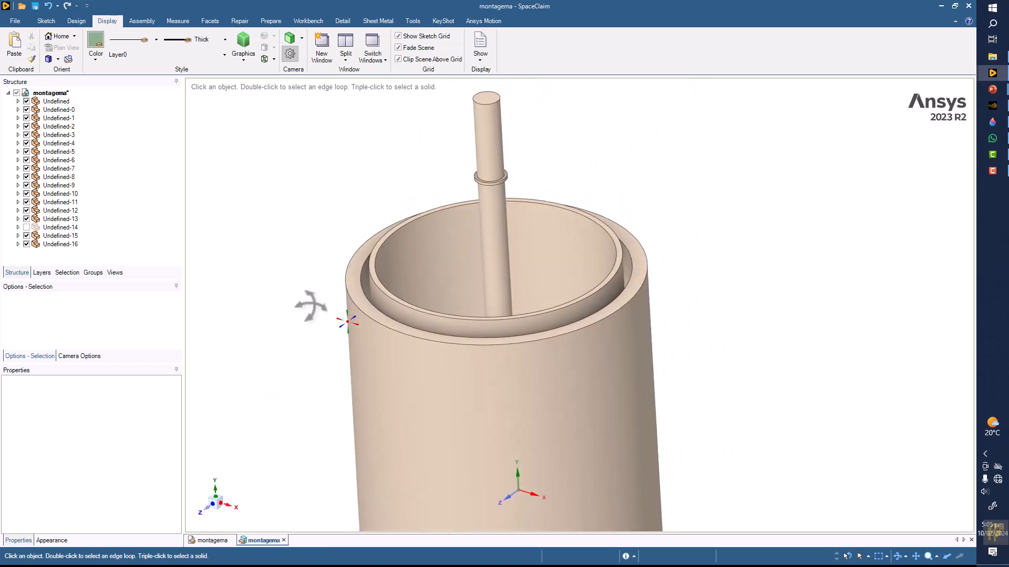
{"action": "left_click", "coordinate": [60, 134]}
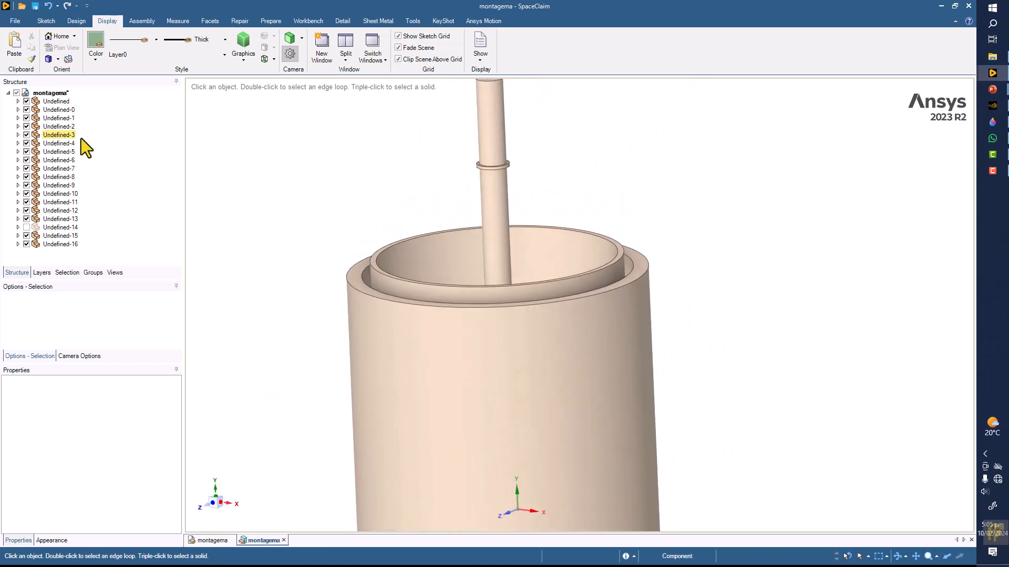
{"action": "left_click", "coordinate": [75, 20]}
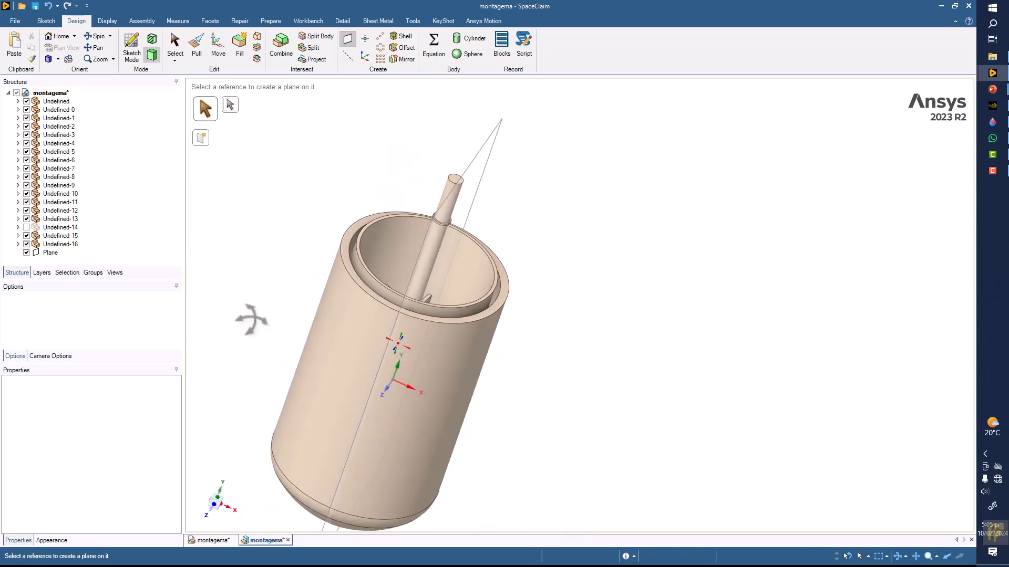
Cut the tank with the vertical plane using Combine and hide one lid half.
{"action": "left_click", "coordinate": [60, 227]}
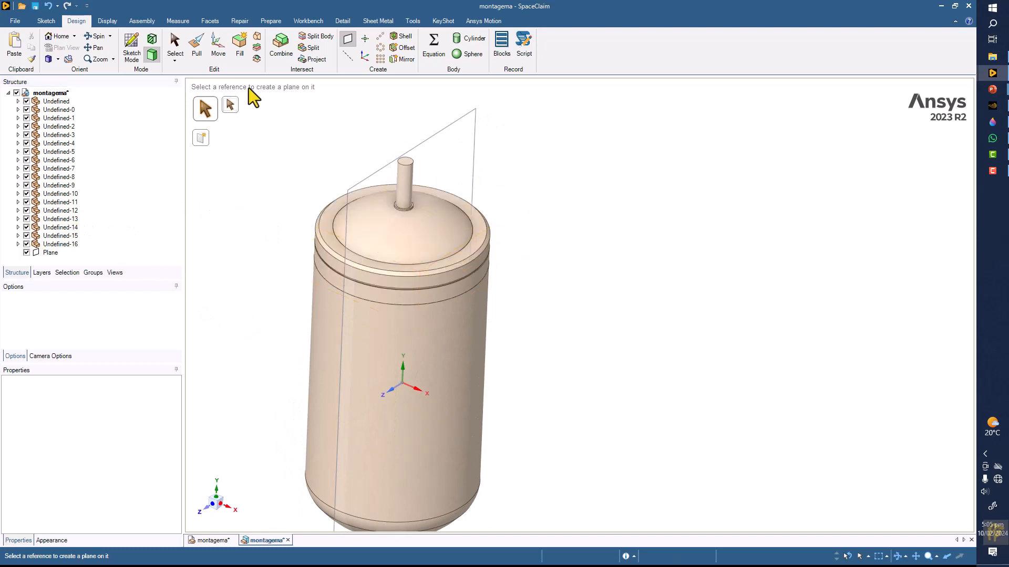
{"action": "left_click", "coordinate": [280, 46]}
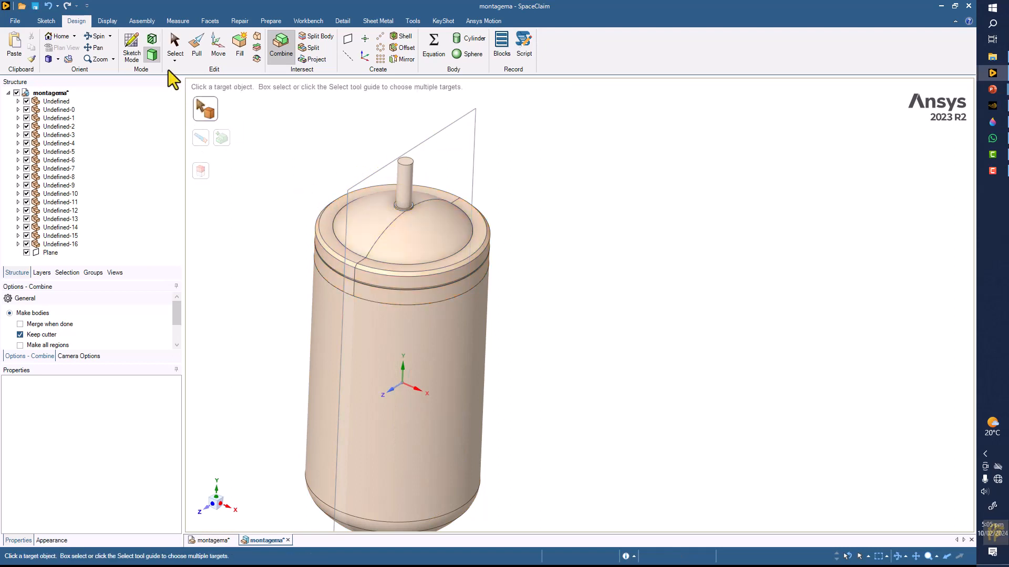
{"action": "left_click", "coordinate": [418, 238]}
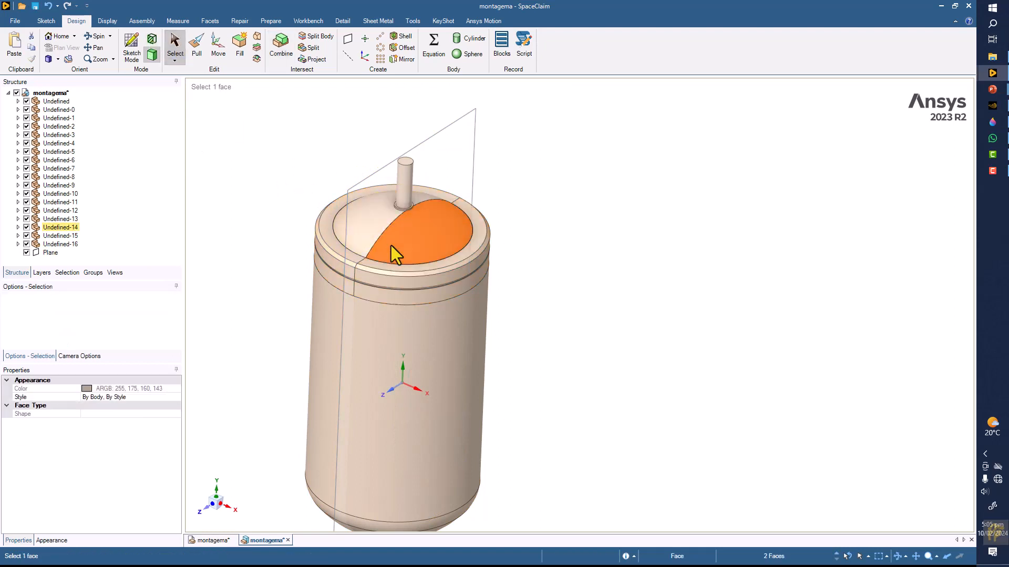
{"action": "right_click", "coordinate": [395, 254]}
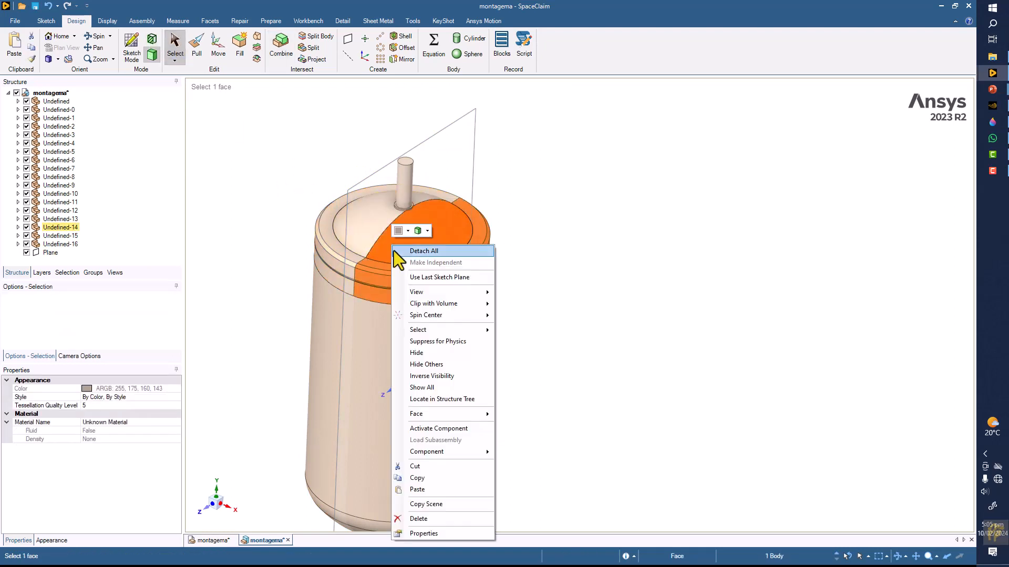
{"action": "mouse_move", "coordinate": [424, 353]}
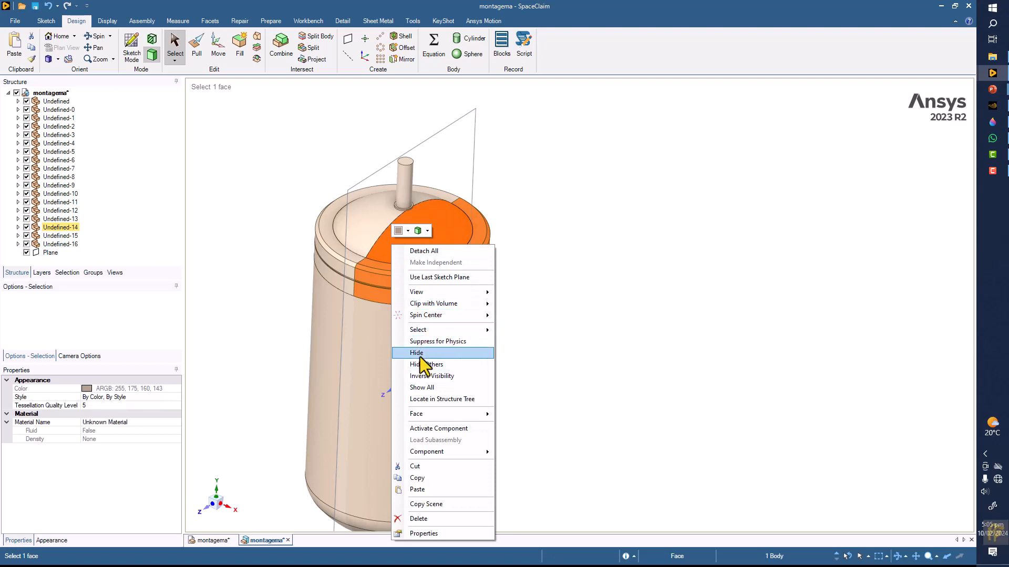
{"action": "left_click", "coordinate": [416, 352]}
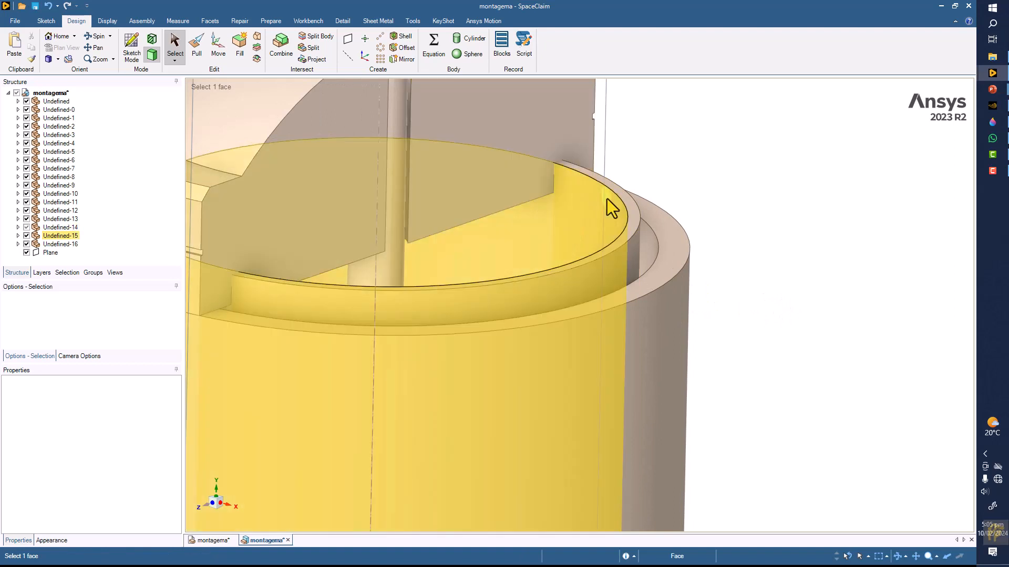
Orbit the cut tank and add a horizontal plane at the inner rim.
{"action": "left_click", "coordinate": [482, 217]}
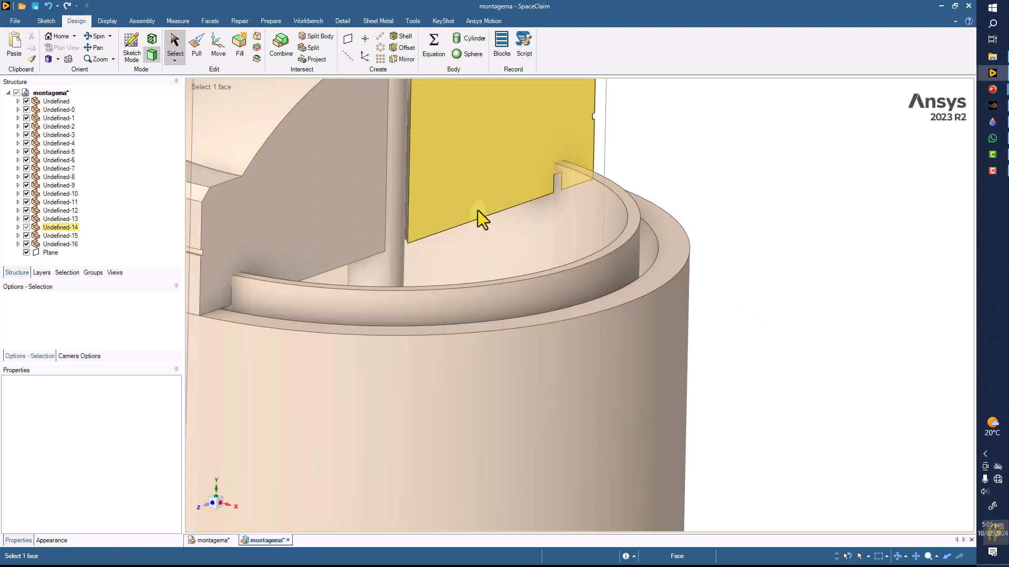
{"action": "left_click_drag", "start_coordinate": [483, 219], "coordinate": [566, 222]}
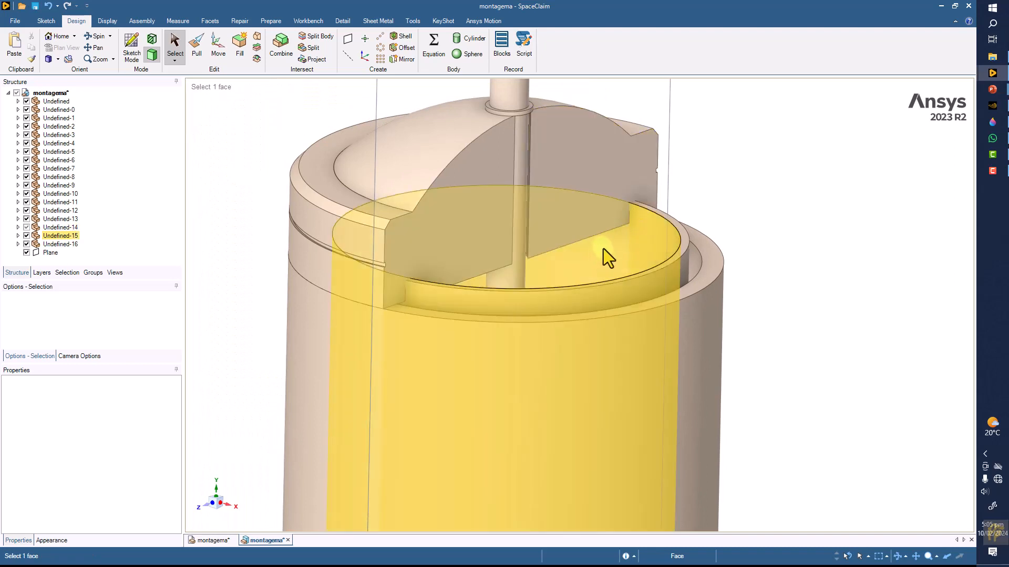
{"action": "left_click", "coordinate": [598, 184]}
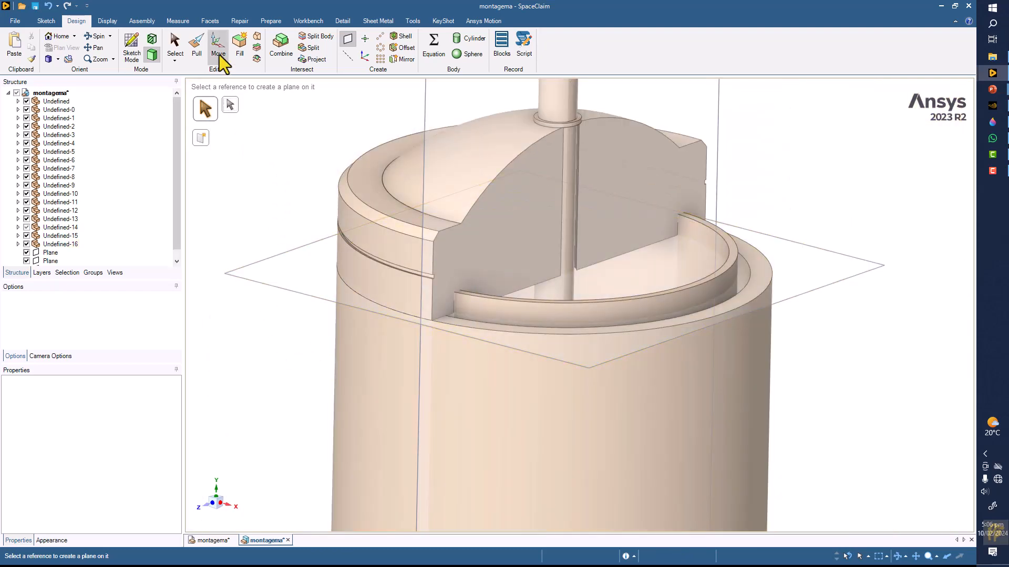
Cut the vessel with the horizontal plane using Combine.
{"action": "left_click", "coordinate": [280, 45]}
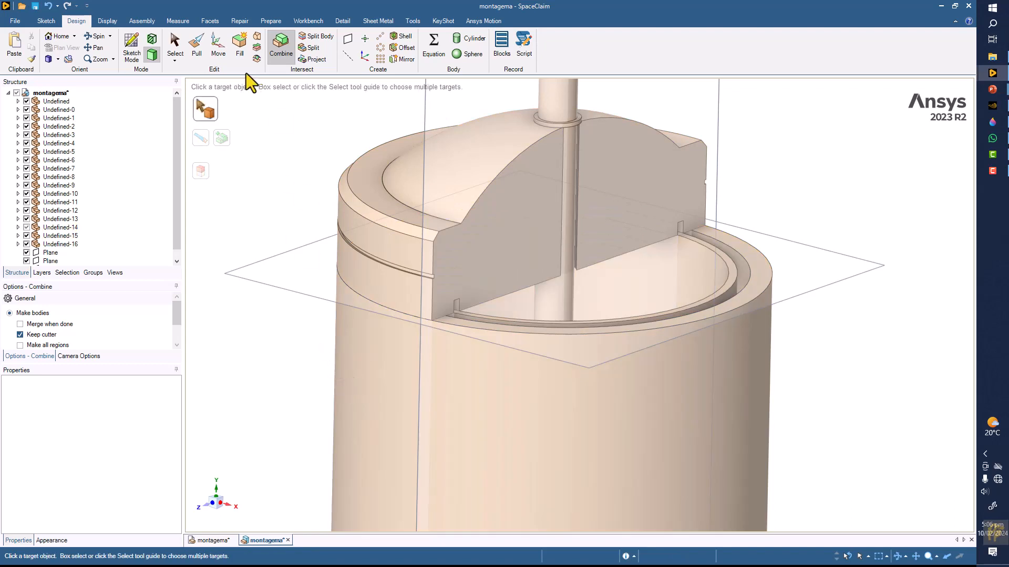
{"action": "left_click", "coordinate": [484, 178]}
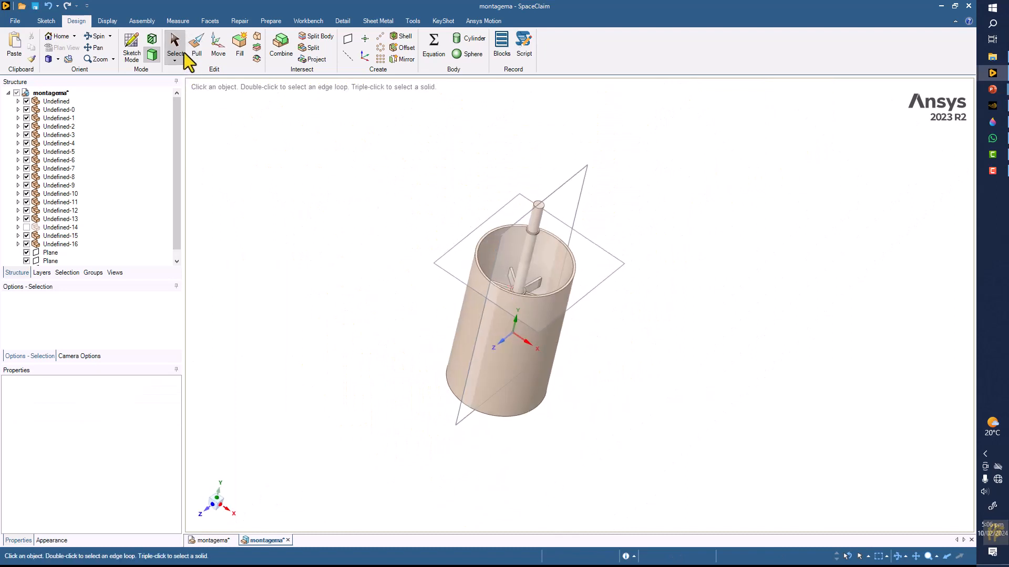
Delete both datum planes and colour the vessel's inner bottom face red.
{"action": "left_click", "coordinate": [50, 252]}
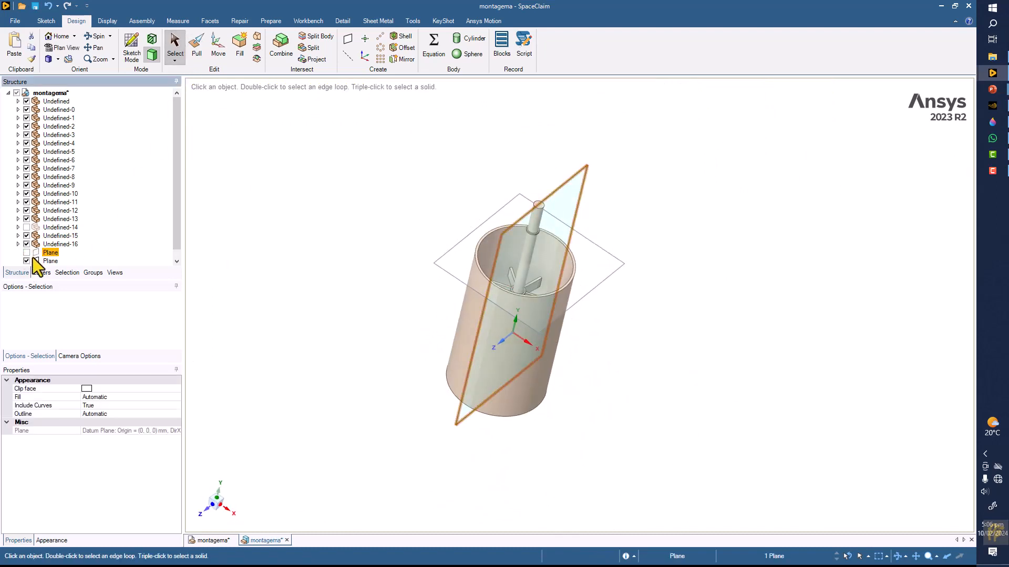
{"action": "left_click", "coordinate": [51, 253]}
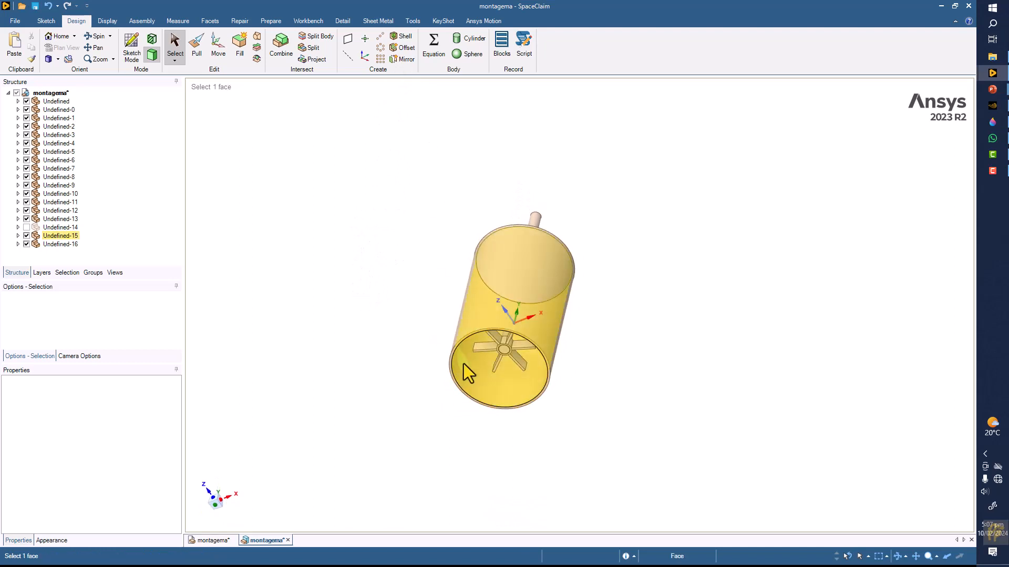
{"action": "right_click", "coordinate": [492, 376]}
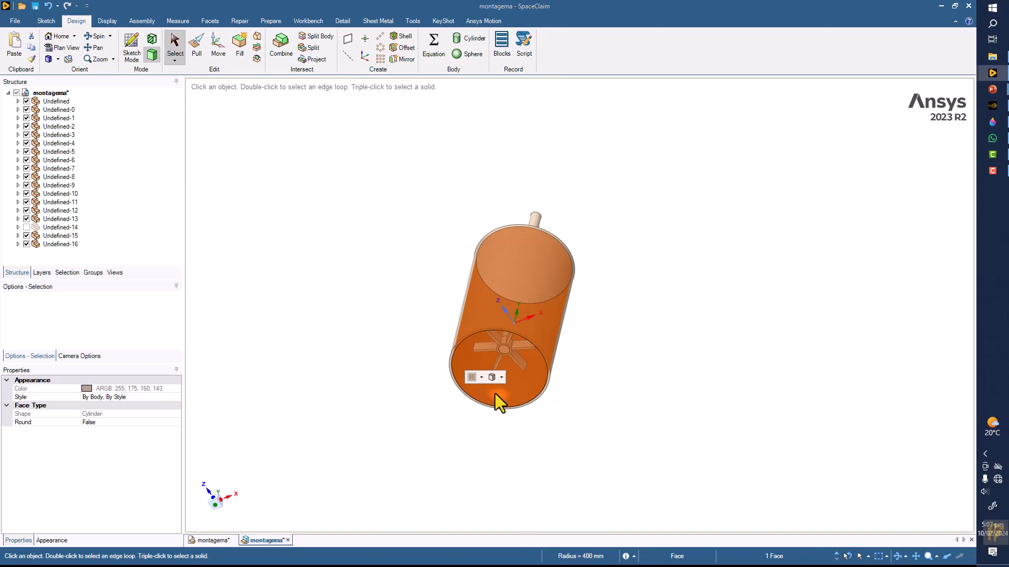
{"action": "left_click", "coordinate": [472, 378]}
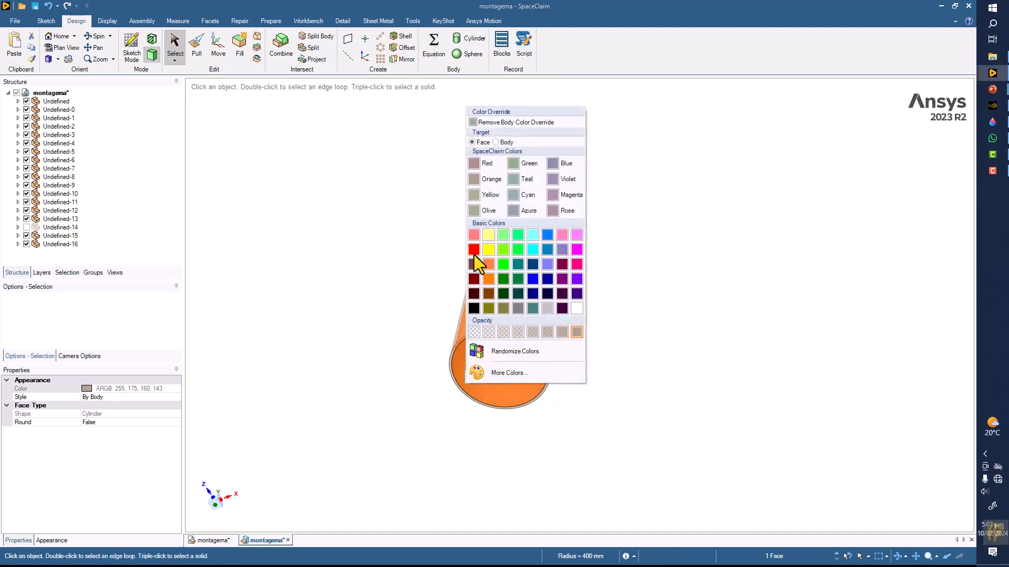
{"action": "left_click", "coordinate": [474, 250]}
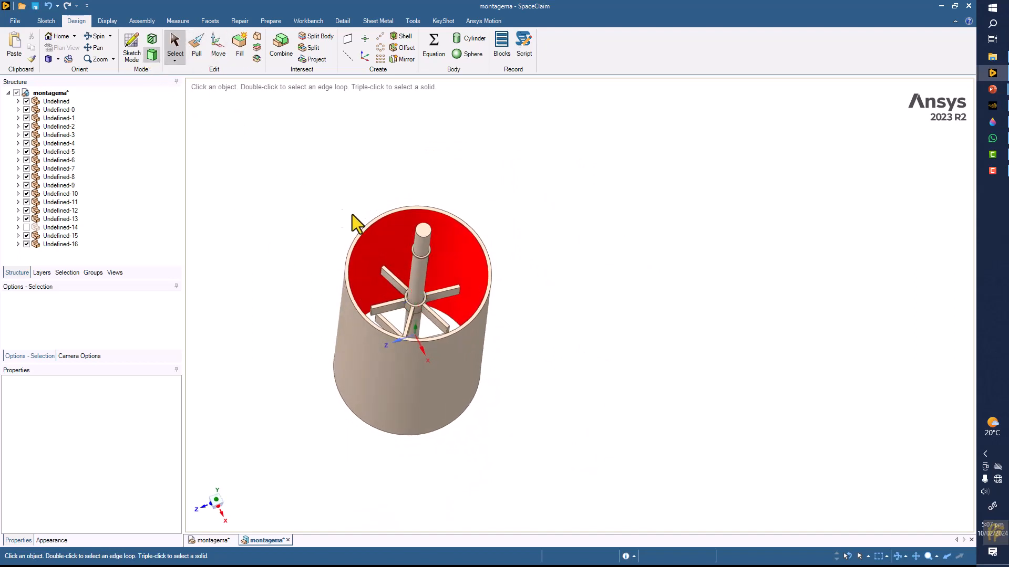
{"action": "left_click", "coordinate": [363, 212]}
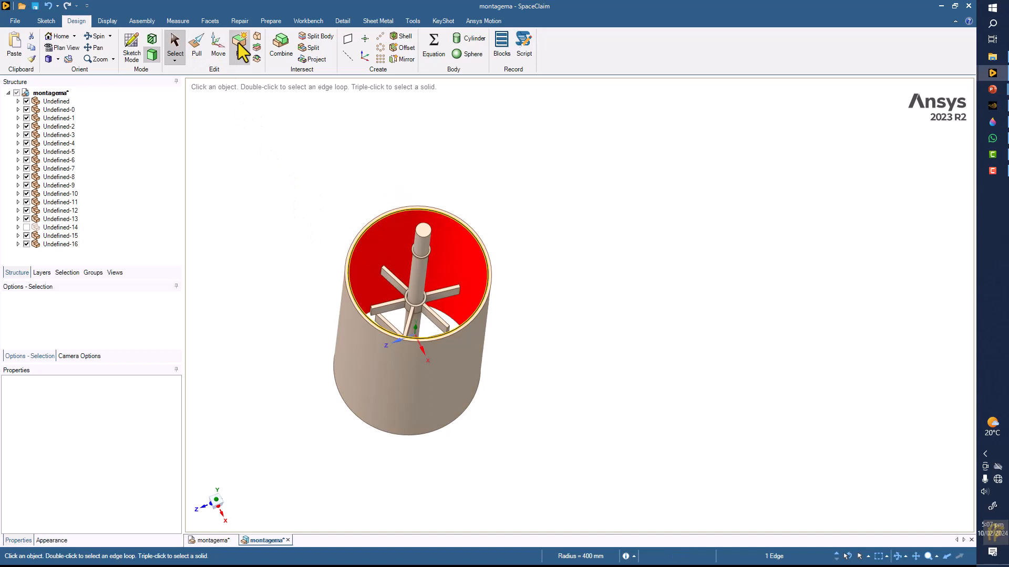
{"action": "mouse_move", "coordinate": [240, 43]}
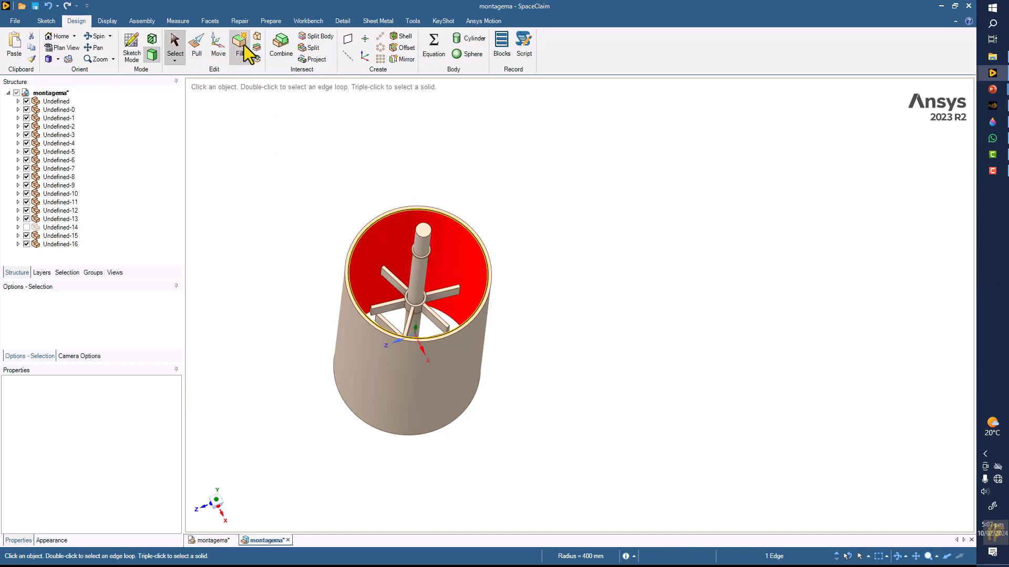
{"action": "mouse_move", "coordinate": [257, 40]}
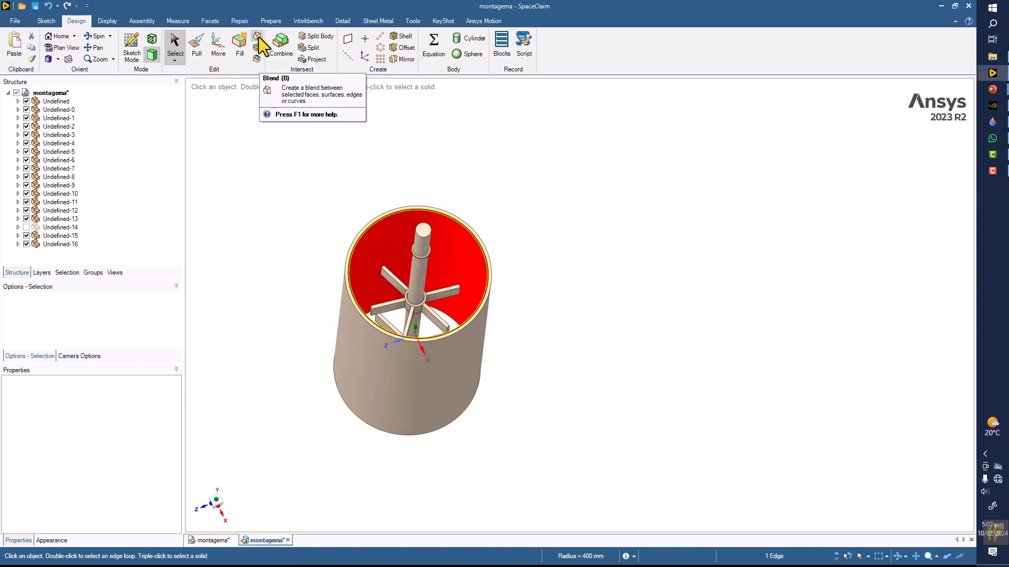
{"action": "left_click", "coordinate": [256, 38]}
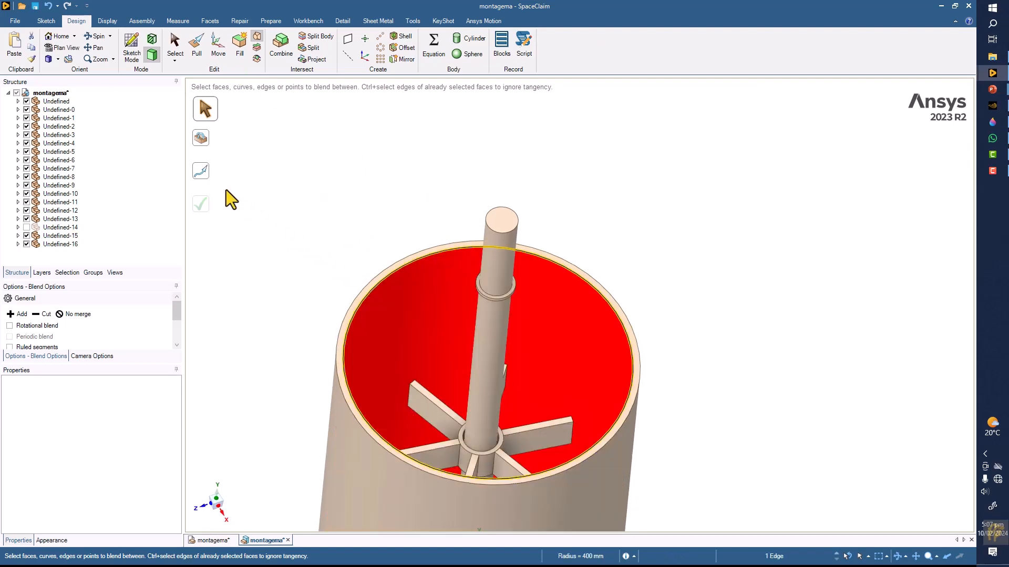
{"action": "mouse_move", "coordinate": [239, 40]}
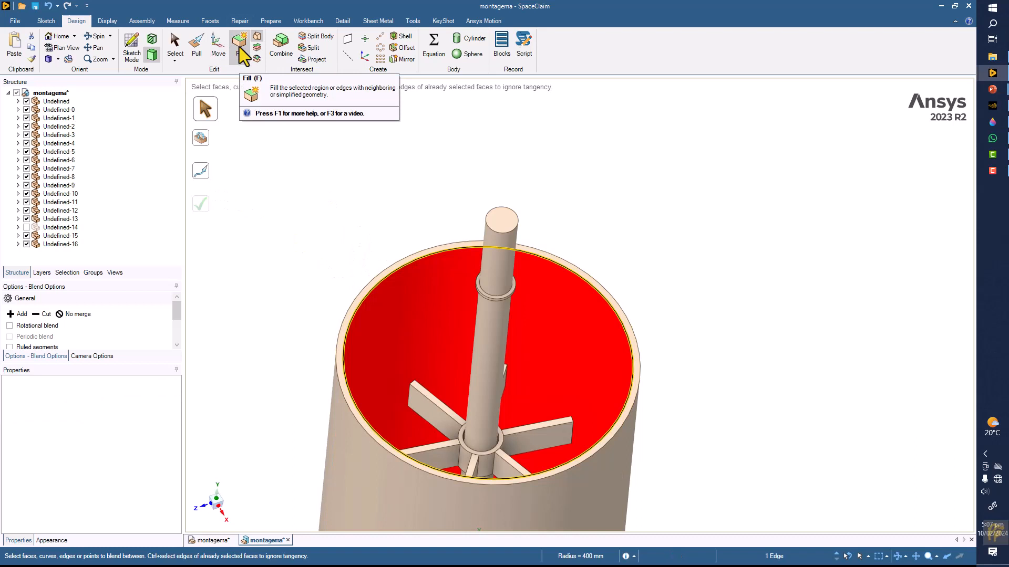
{"action": "mouse_move", "coordinate": [238, 53]}
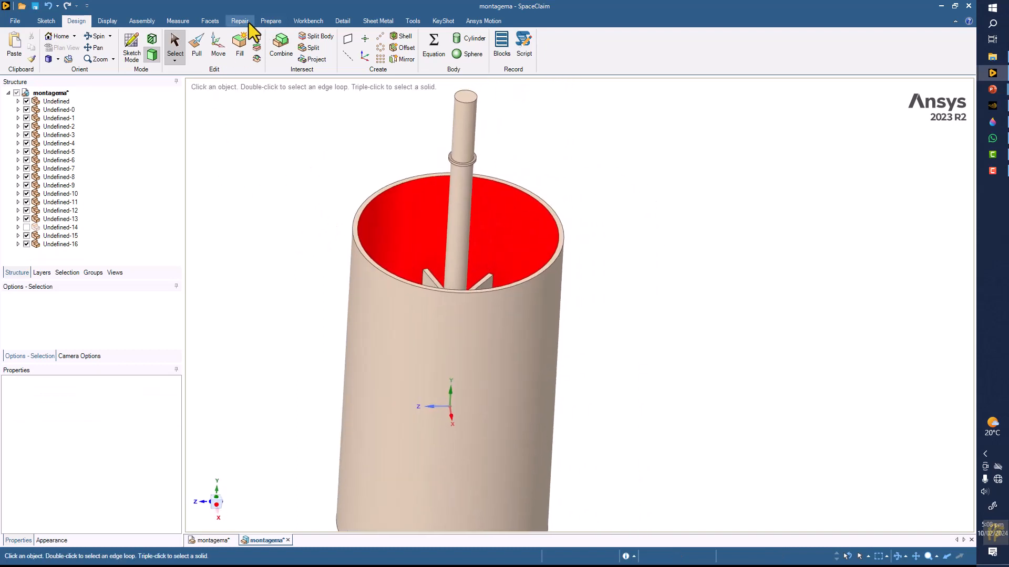
Start Volume Extract from the Prepare tab, bounding it with the tank's rim faces.
{"action": "left_click", "coordinate": [240, 20]}
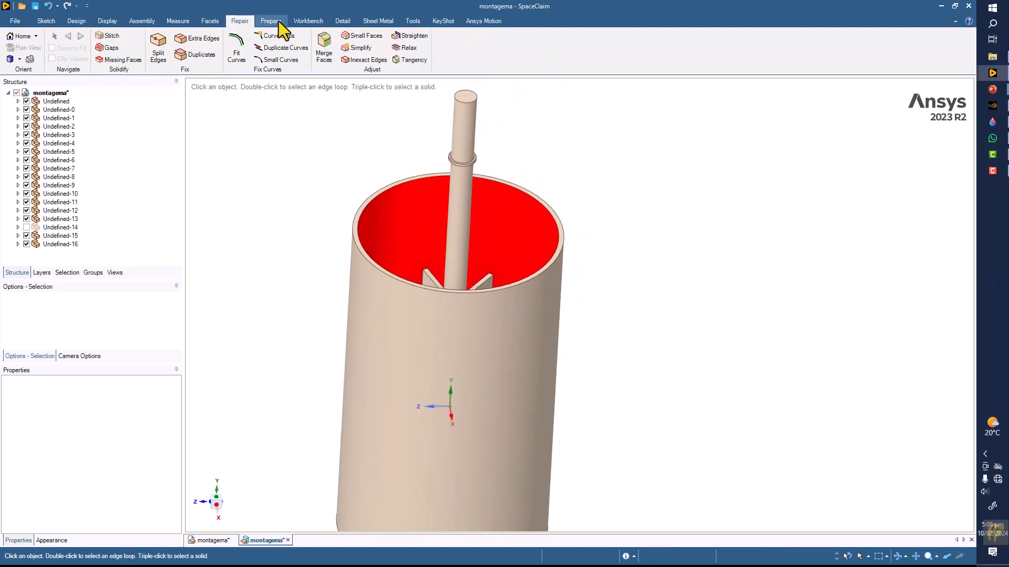
{"action": "left_click", "coordinate": [271, 20]}
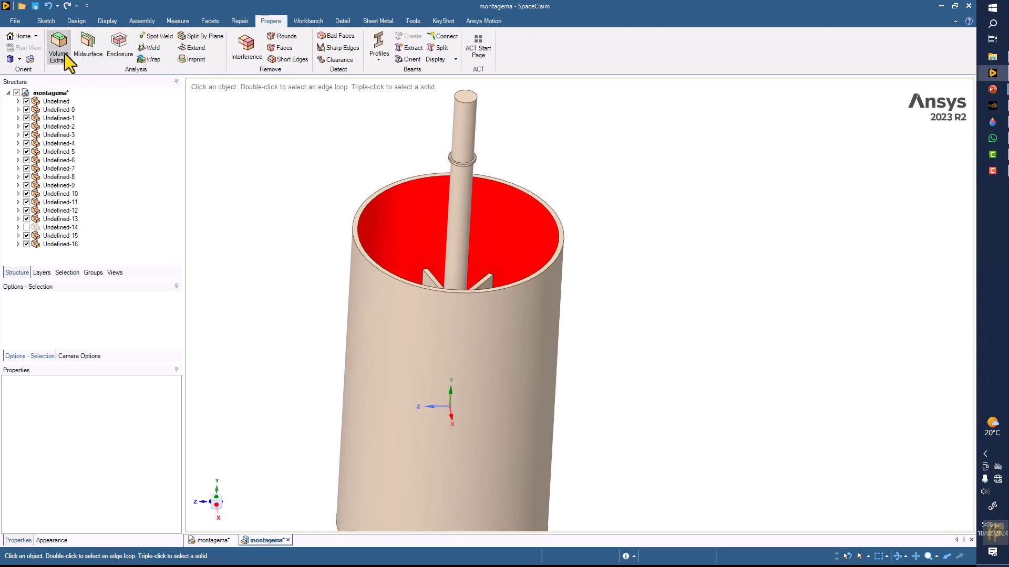
{"action": "mouse_move", "coordinate": [58, 51]}
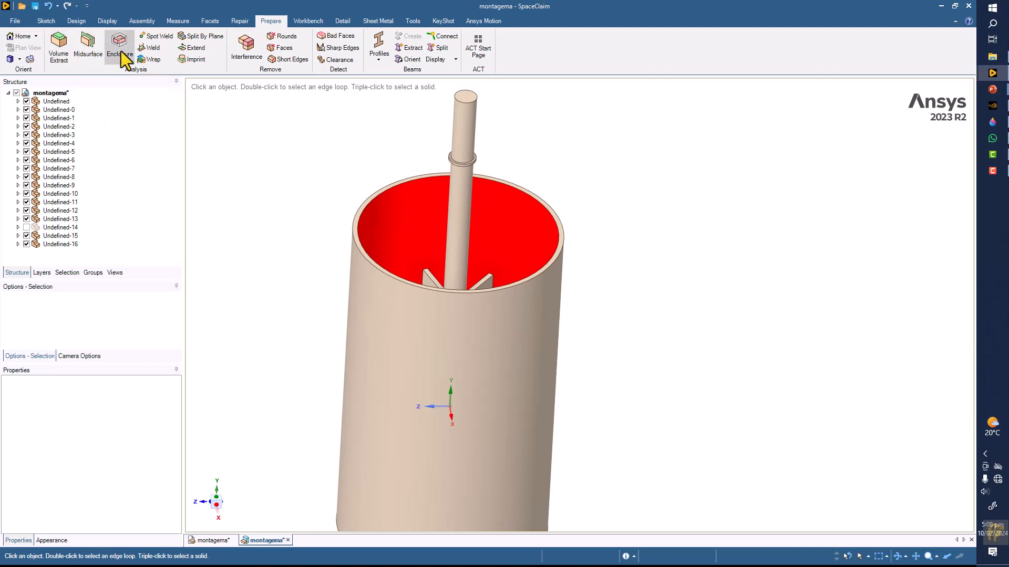
{"action": "mouse_move", "coordinate": [120, 54]}
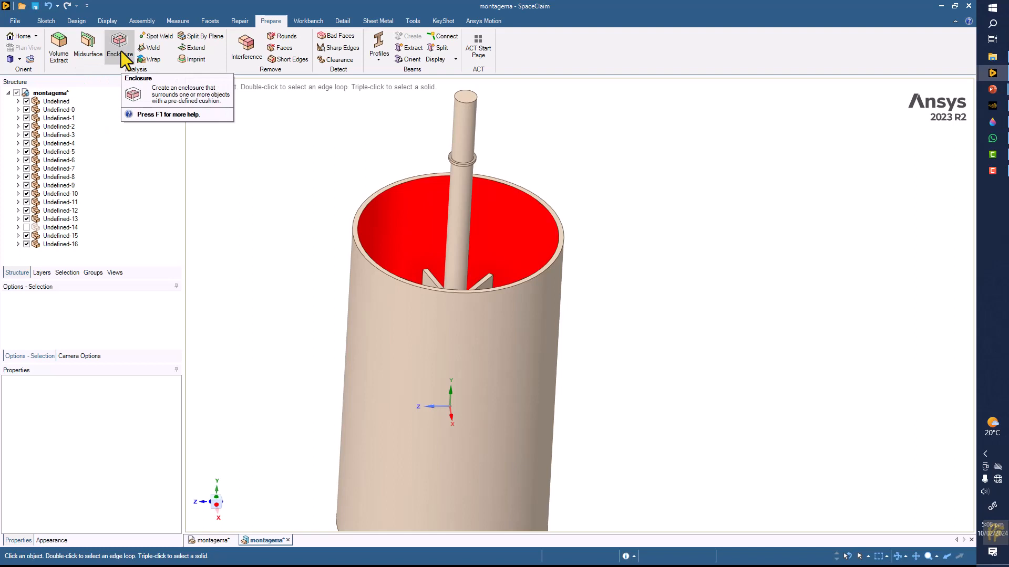
{"action": "left_click", "coordinate": [57, 48]}
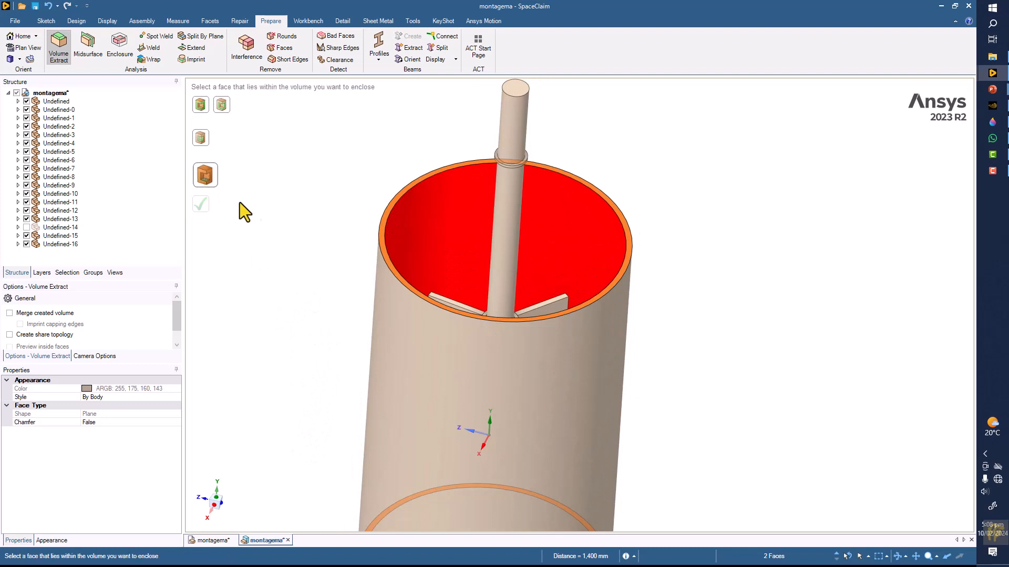
Pick a seed face inside the tank and complete the Volume extraction.
{"action": "left_click", "coordinate": [200, 204]}
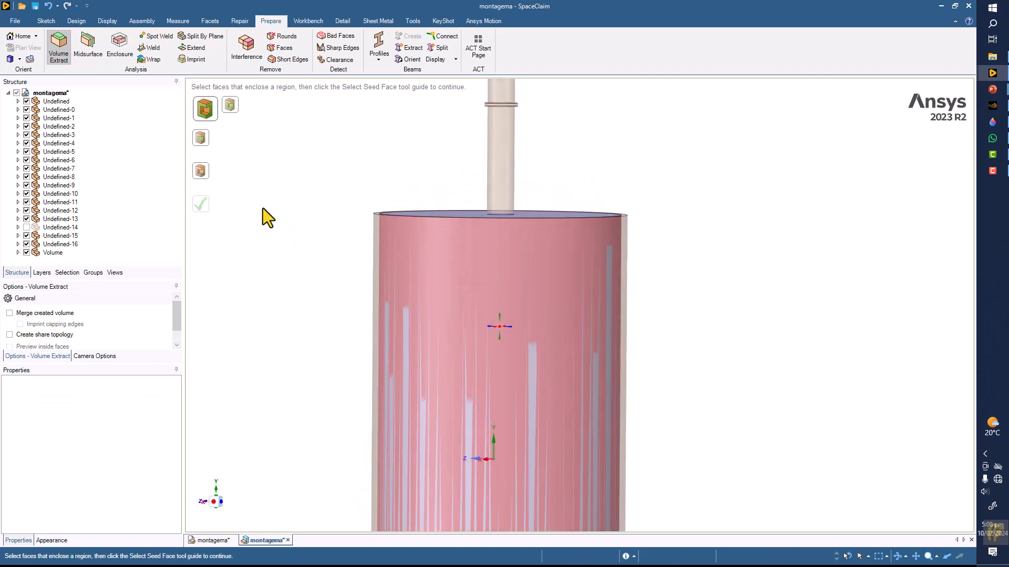
{"action": "left_click", "coordinate": [60, 243]}
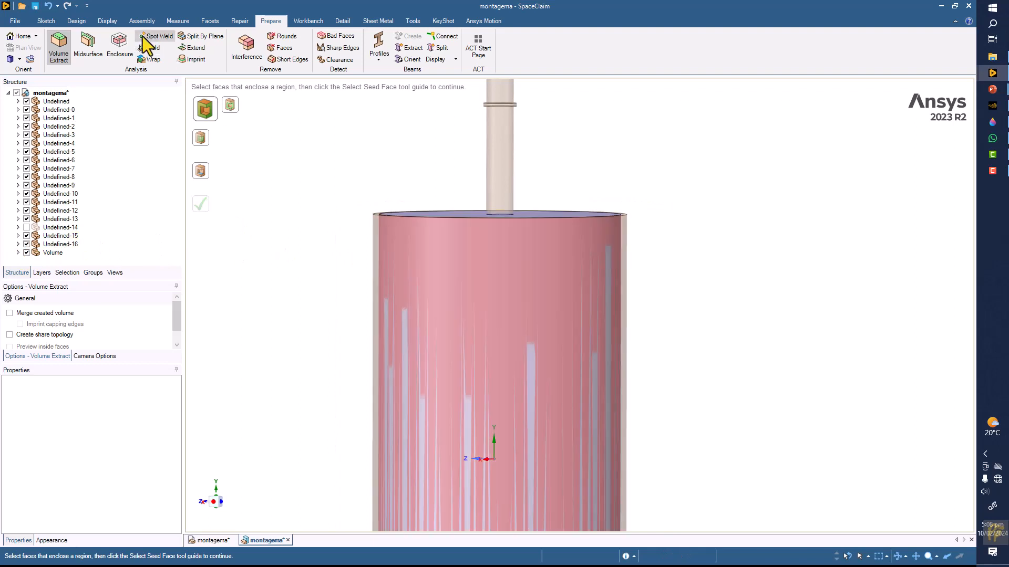
{"action": "left_click", "coordinate": [76, 20]}
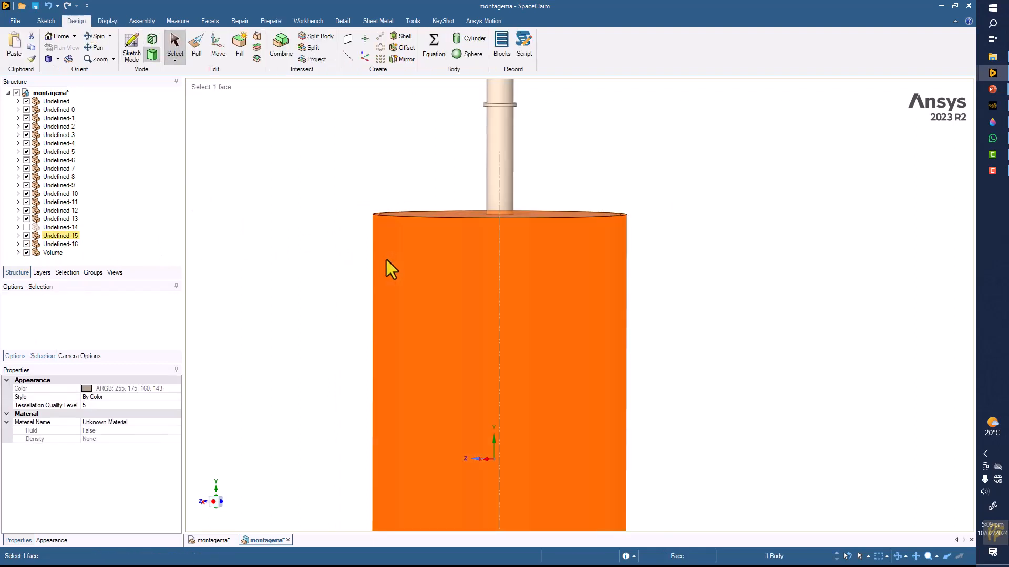
Hide the tank wall body to reveal the extracted fluid volume.
{"action": "right_click", "coordinate": [393, 267]}
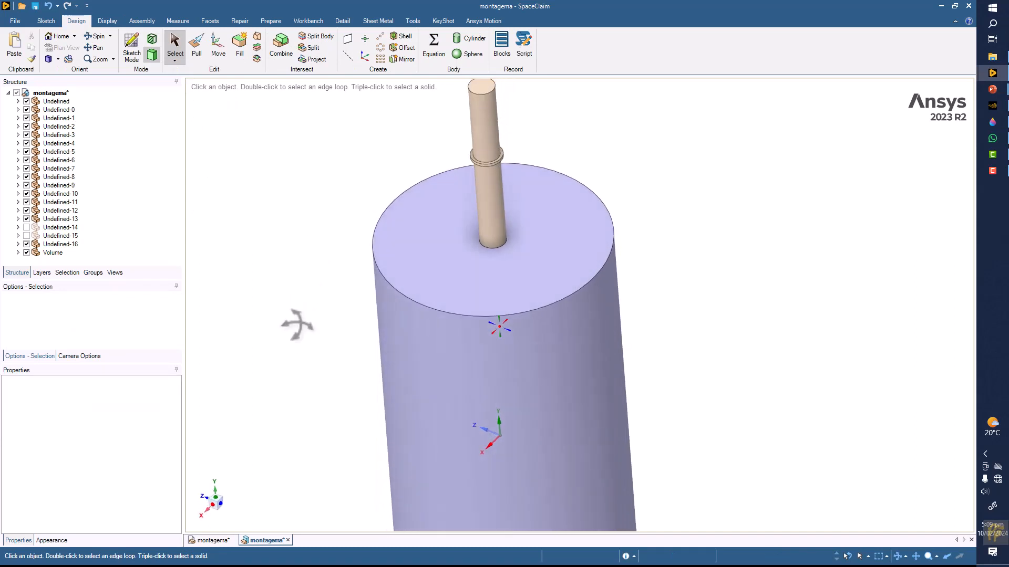
{"action": "left_click", "coordinate": [49, 92]}
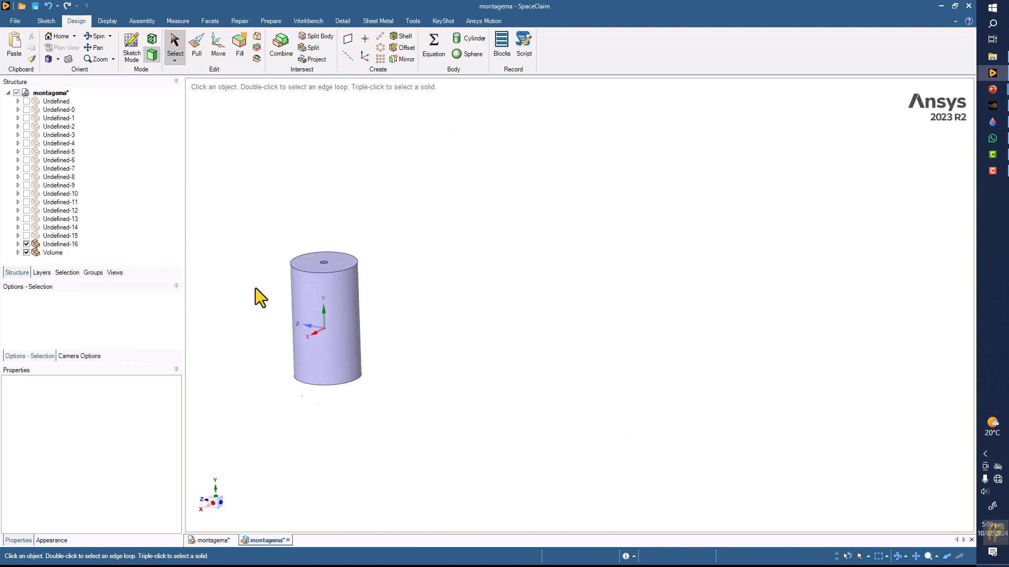
{"action": "mouse_move", "coordinate": [196, 46]}
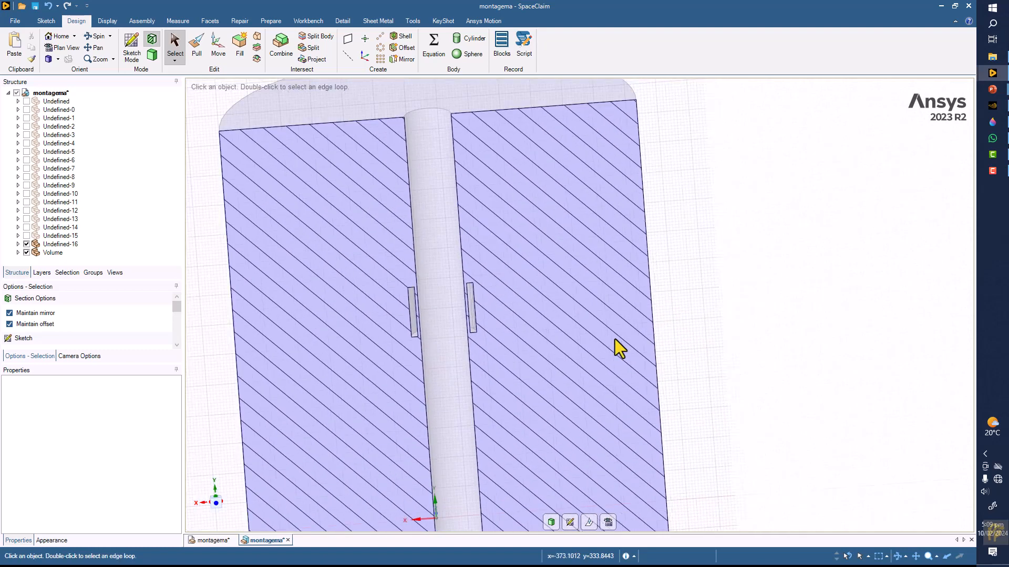
{"action": "mouse_move", "coordinate": [168, 51]}
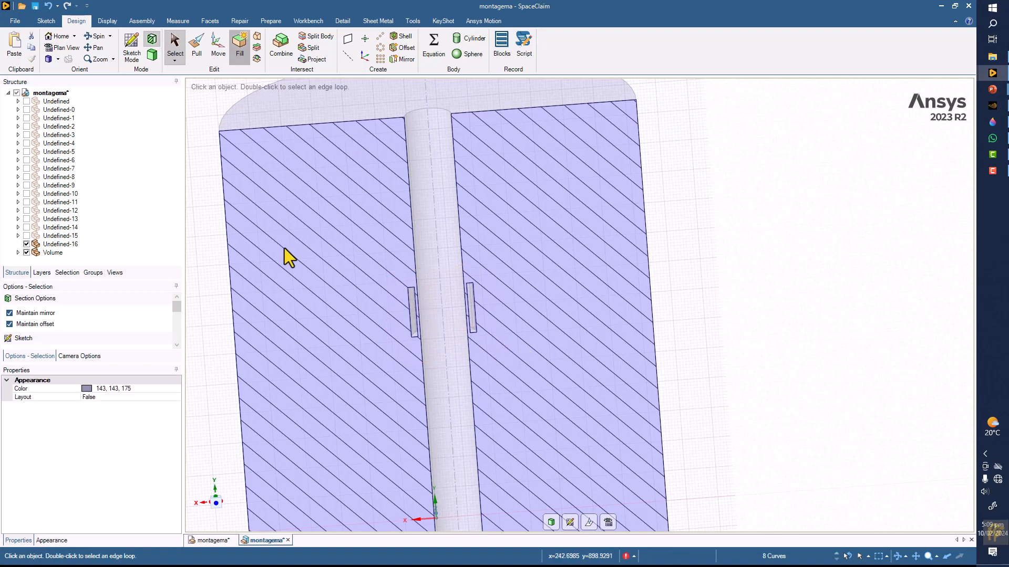
Select the cross-section edges around the shaft gap and try to Fill them.
{"action": "left_click", "coordinate": [389, 318]}
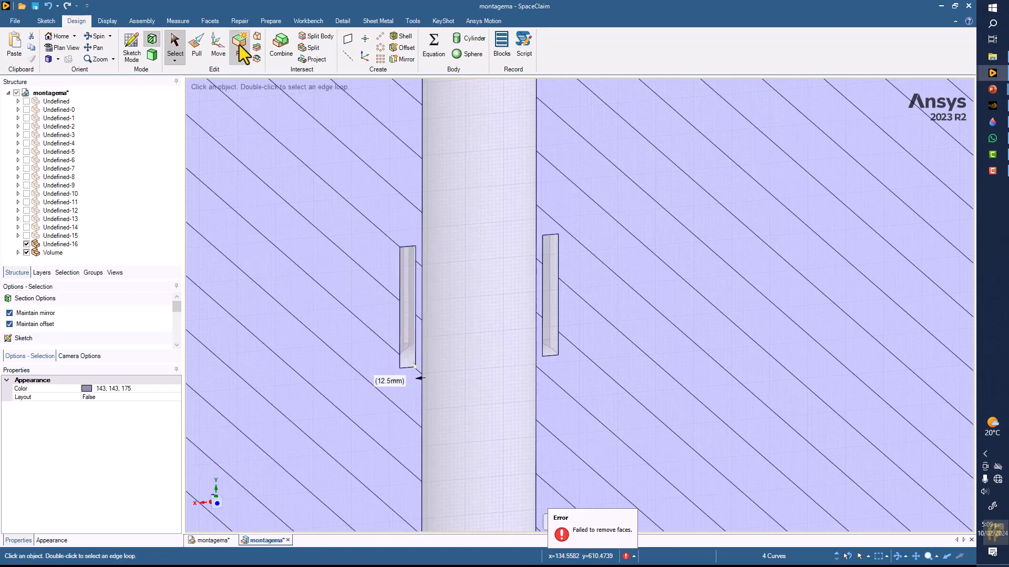
{"action": "left_click", "coordinate": [239, 41]}
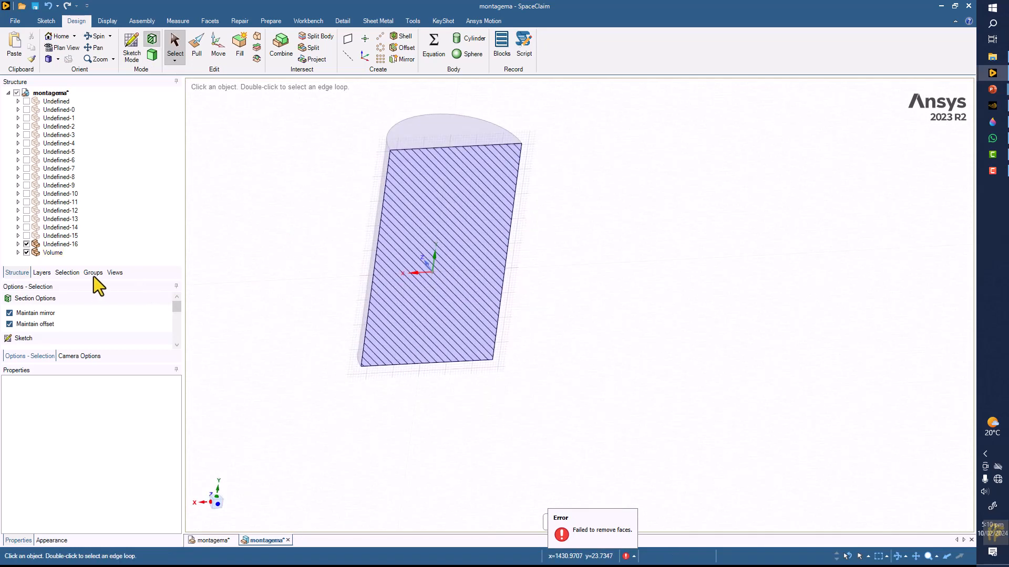
Run Delete Empty Components on the root component, then show all parts again.
{"action": "left_click", "coordinate": [50, 92]}
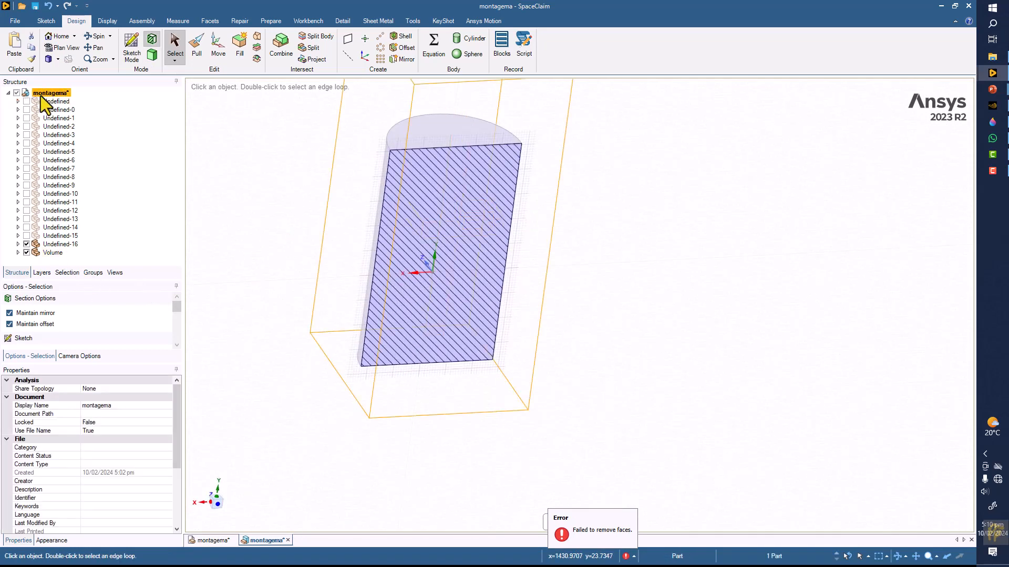
{"action": "right_click", "coordinate": [50, 92]}
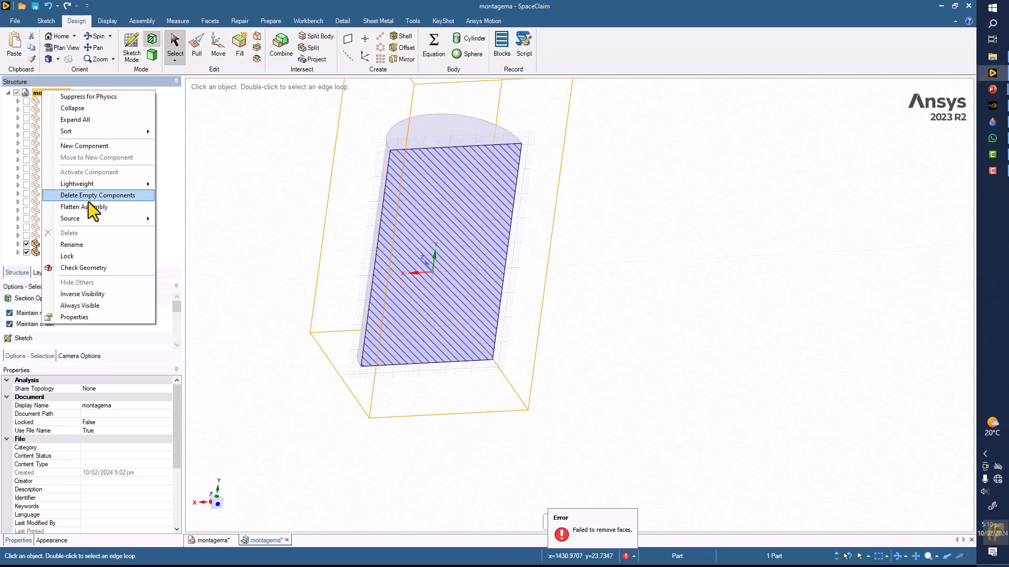
{"action": "left_click", "coordinate": [97, 195]}
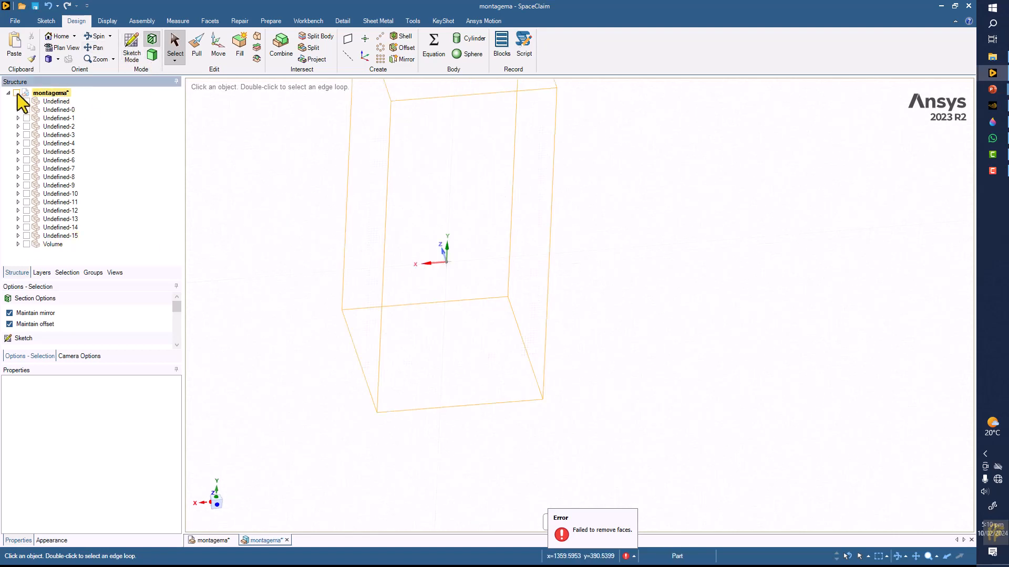
{"action": "left_click", "coordinate": [17, 92]}
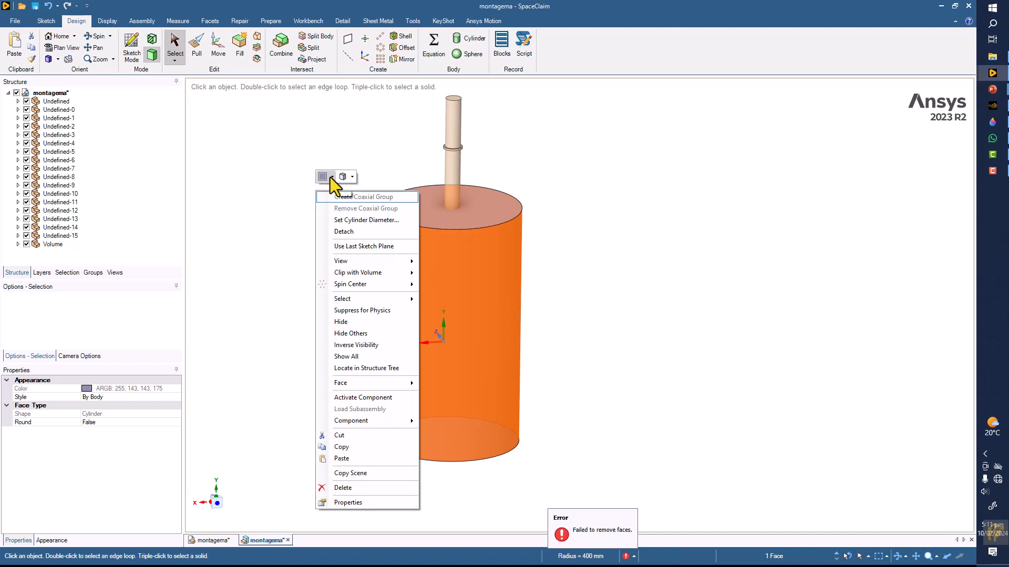
Set the fluid volume's display style to Transparent so both impellers show through.
{"action": "left_click", "coordinate": [352, 177]}
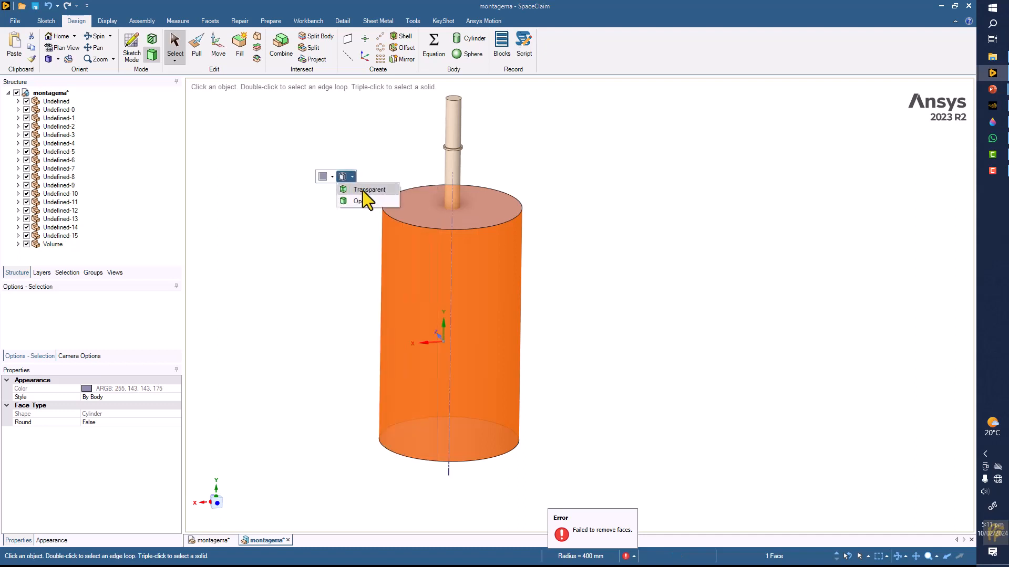
{"action": "left_click", "coordinate": [369, 189]}
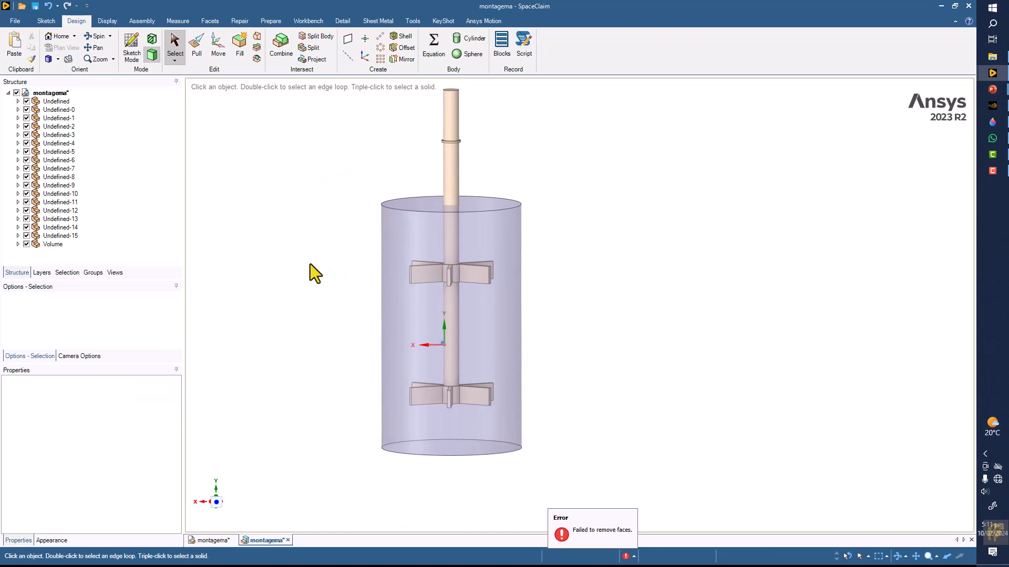
{"action": "mouse_move", "coordinate": [309, 236]}
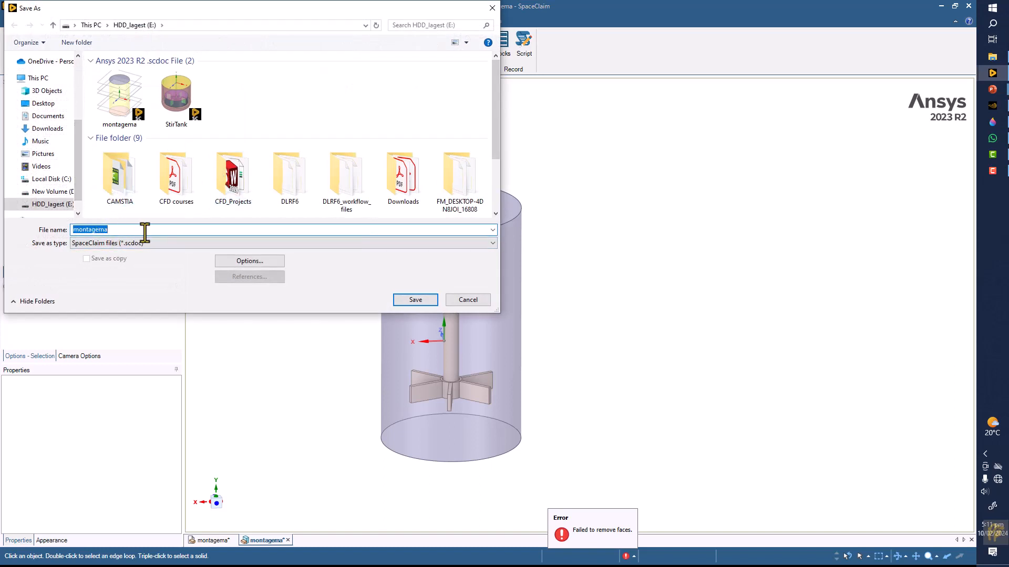
Save the tank model under the file name 'mixintank2'.
{"action": "type", "text": "mixint"}
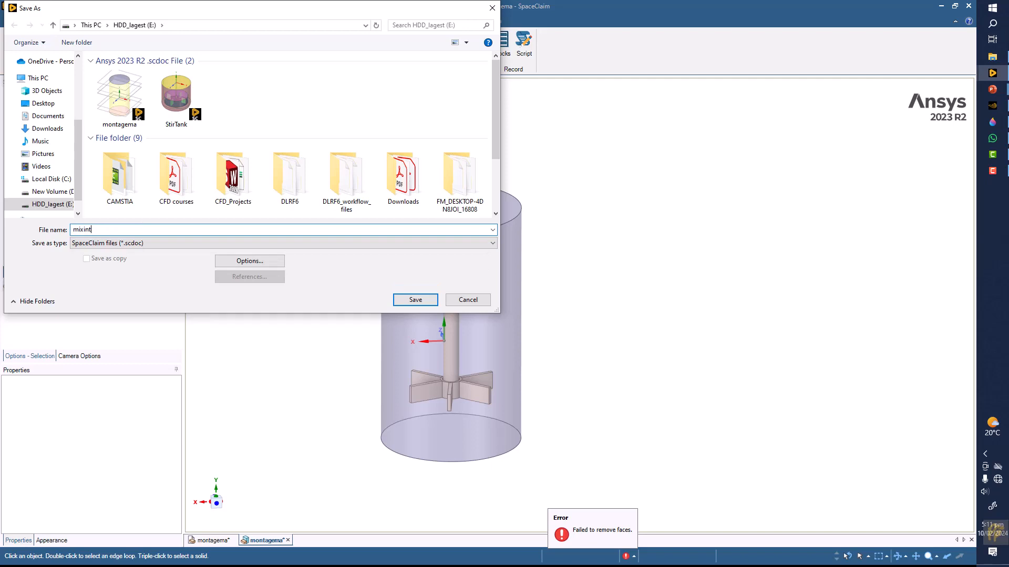
{"action": "type", "text": "ank"}
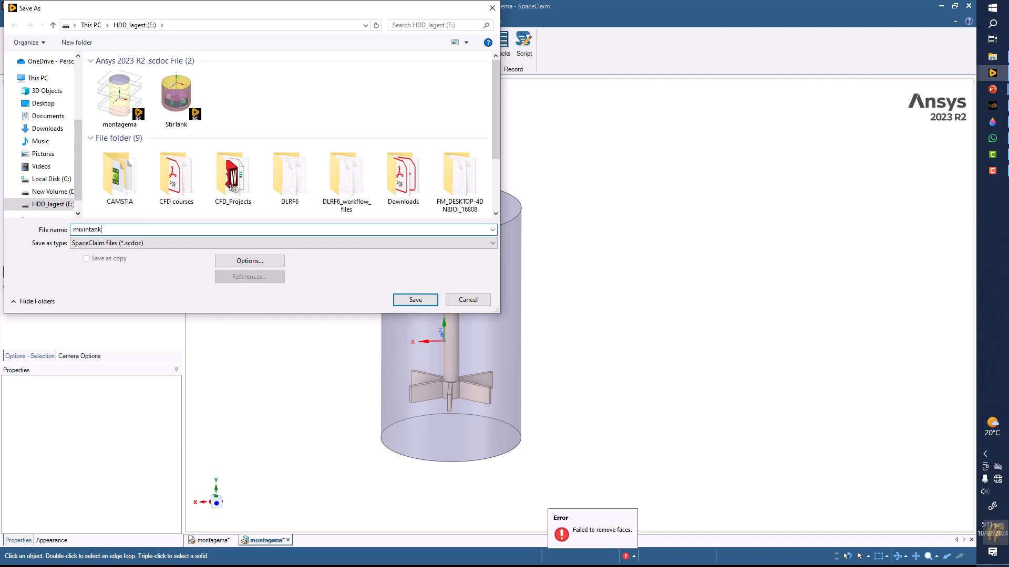
{"action": "left_click", "coordinate": [415, 300]}
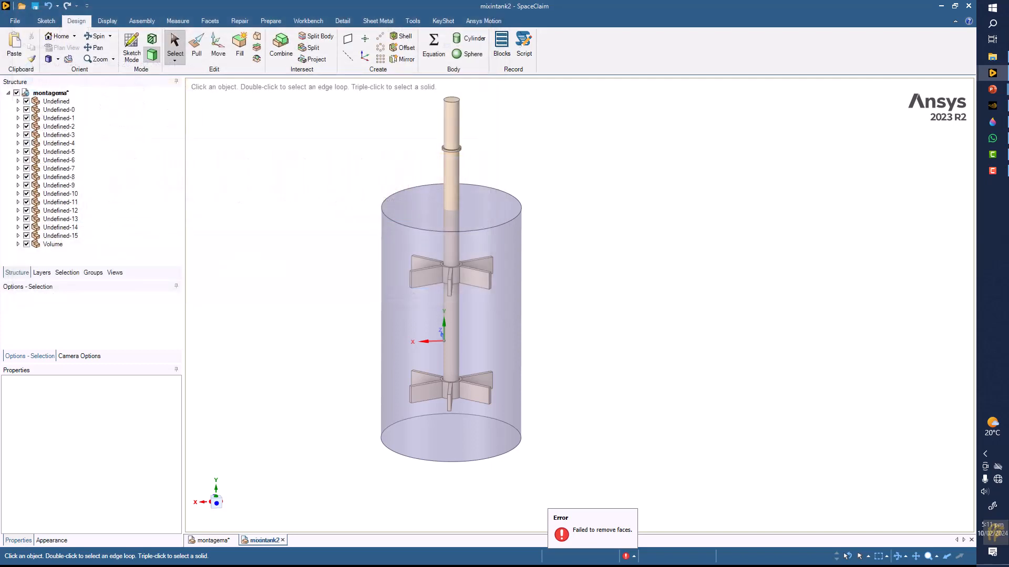